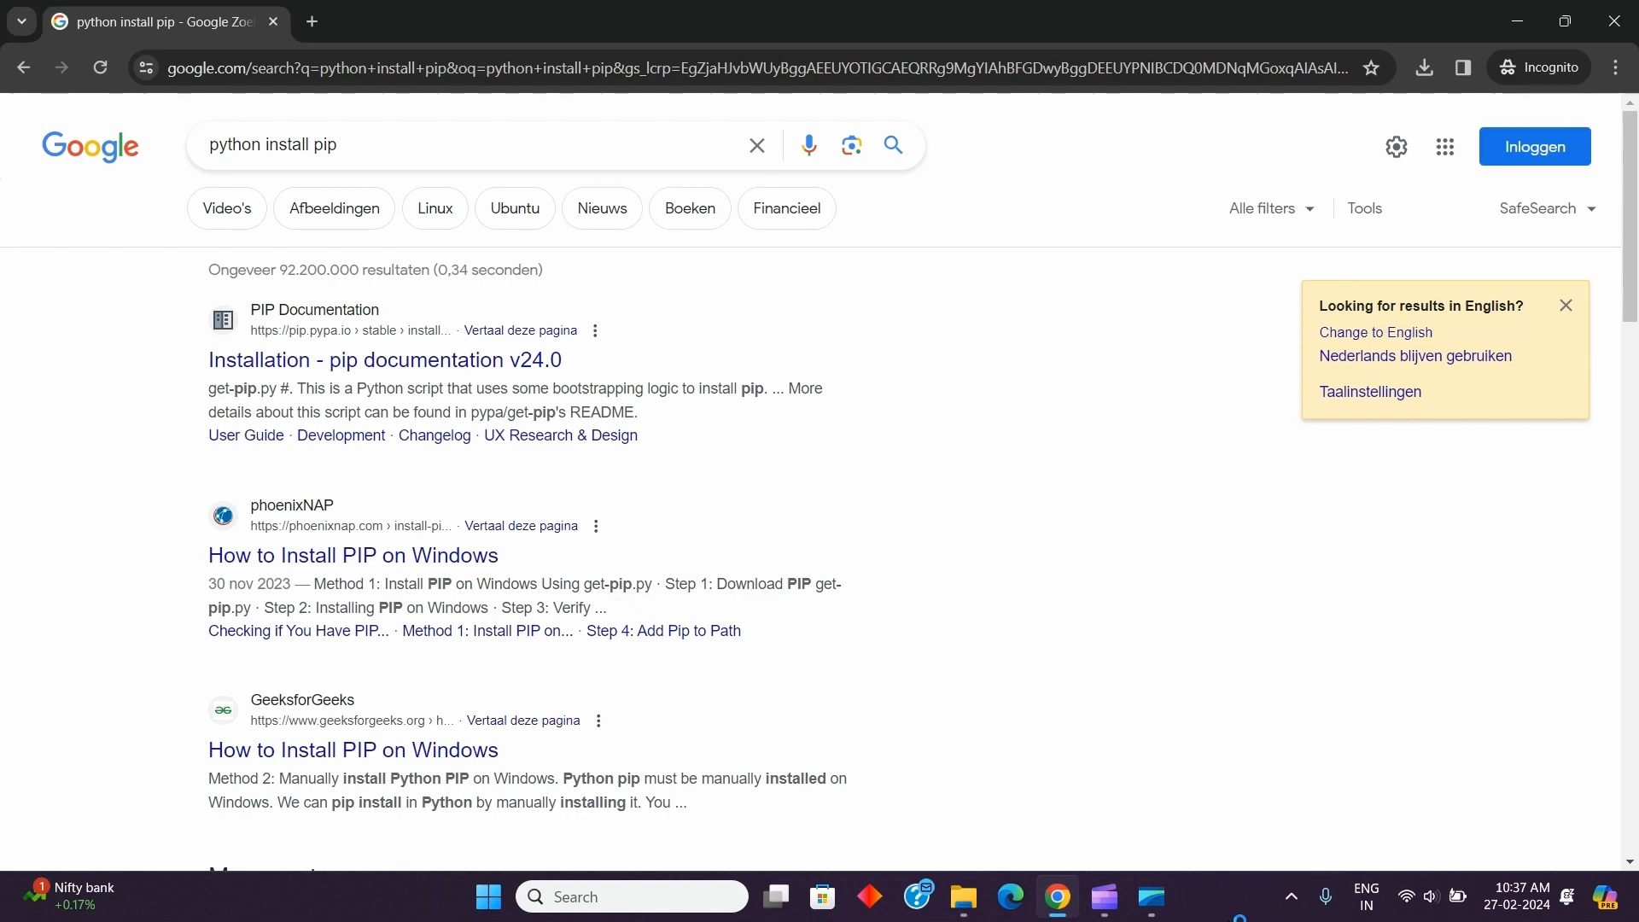
mouse_move(476, 379)
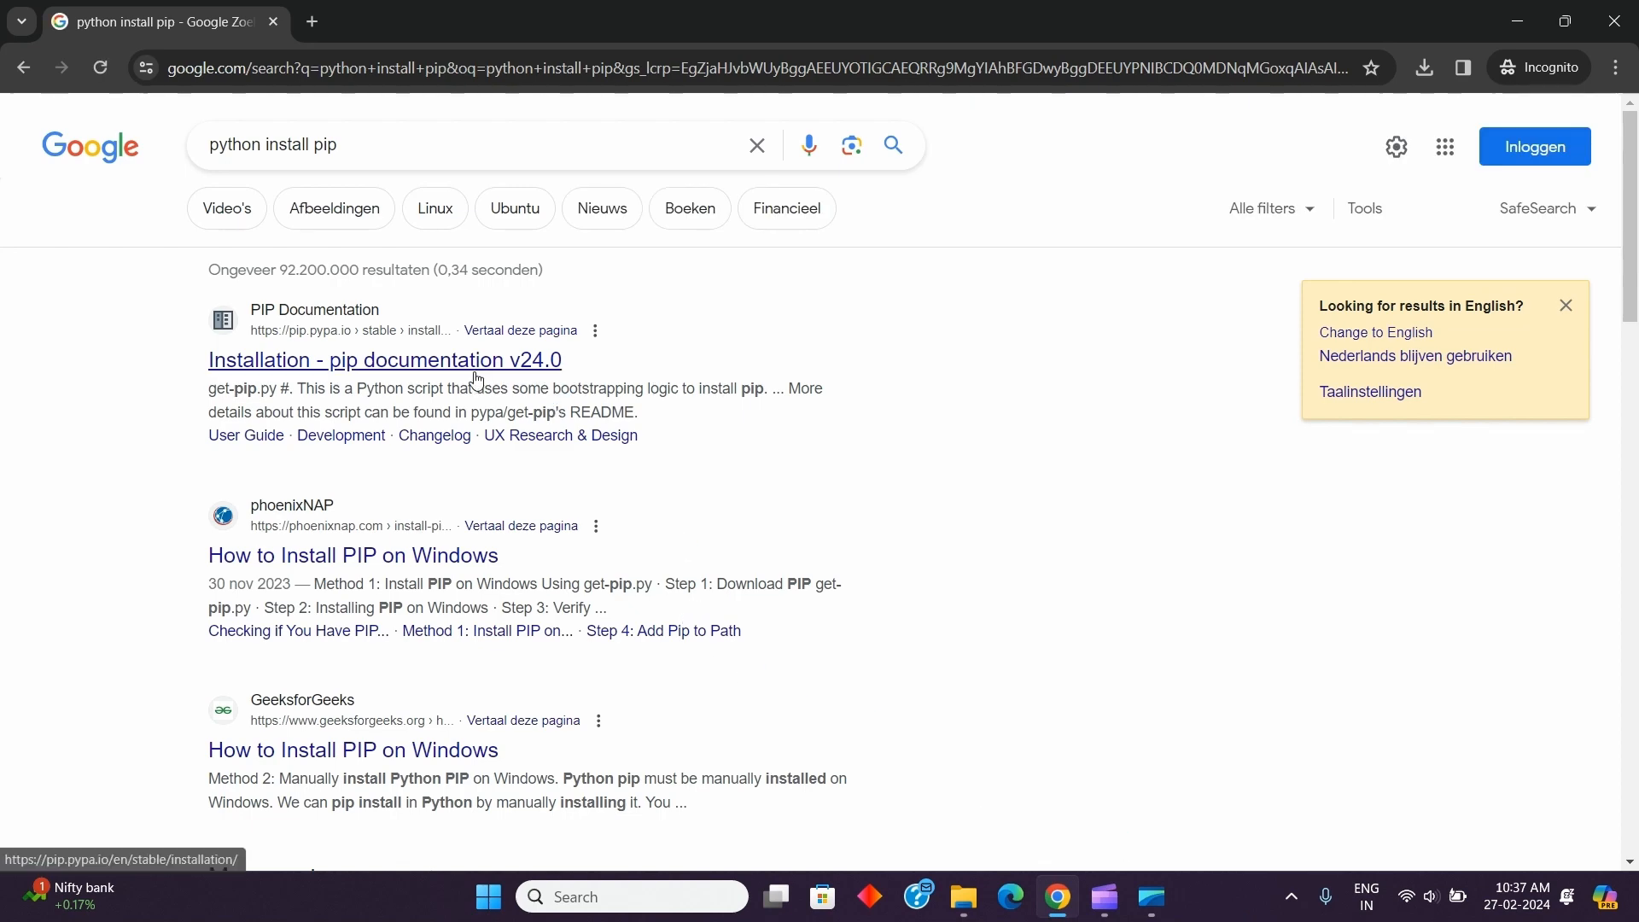
- Open the 'Installation - pip documentation v24.0' result from the Google search
left_click(384, 360)
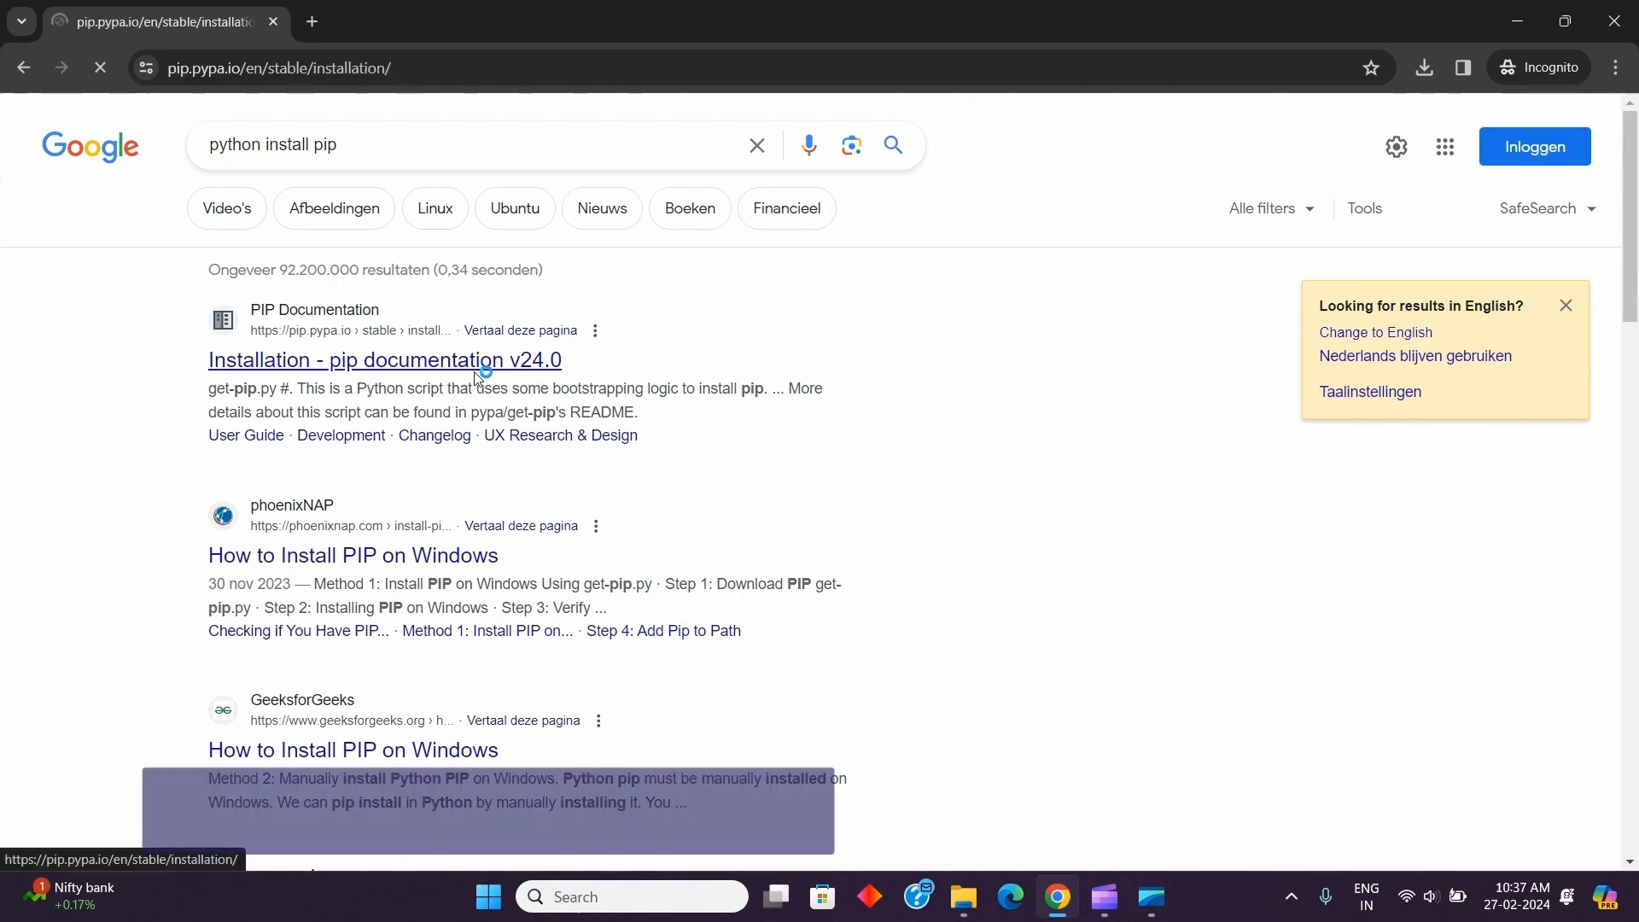
- Save the bootstrap.pypa.io/get-pip.py link as get-pip in the Downloads folder
left_click(384, 360)
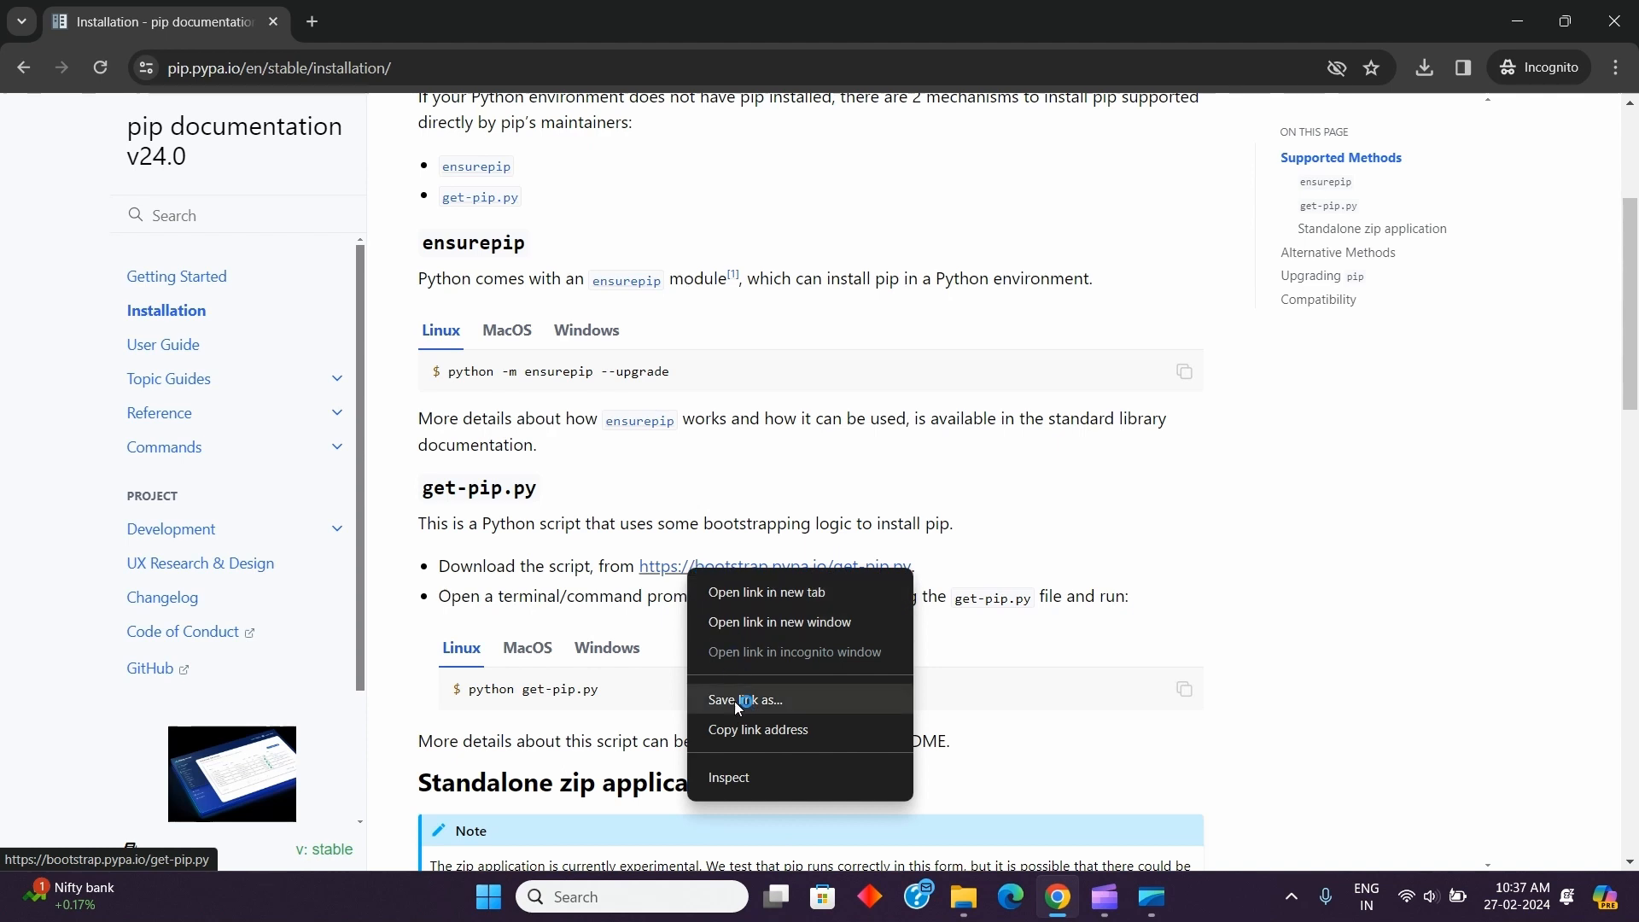
left_click(745, 700)
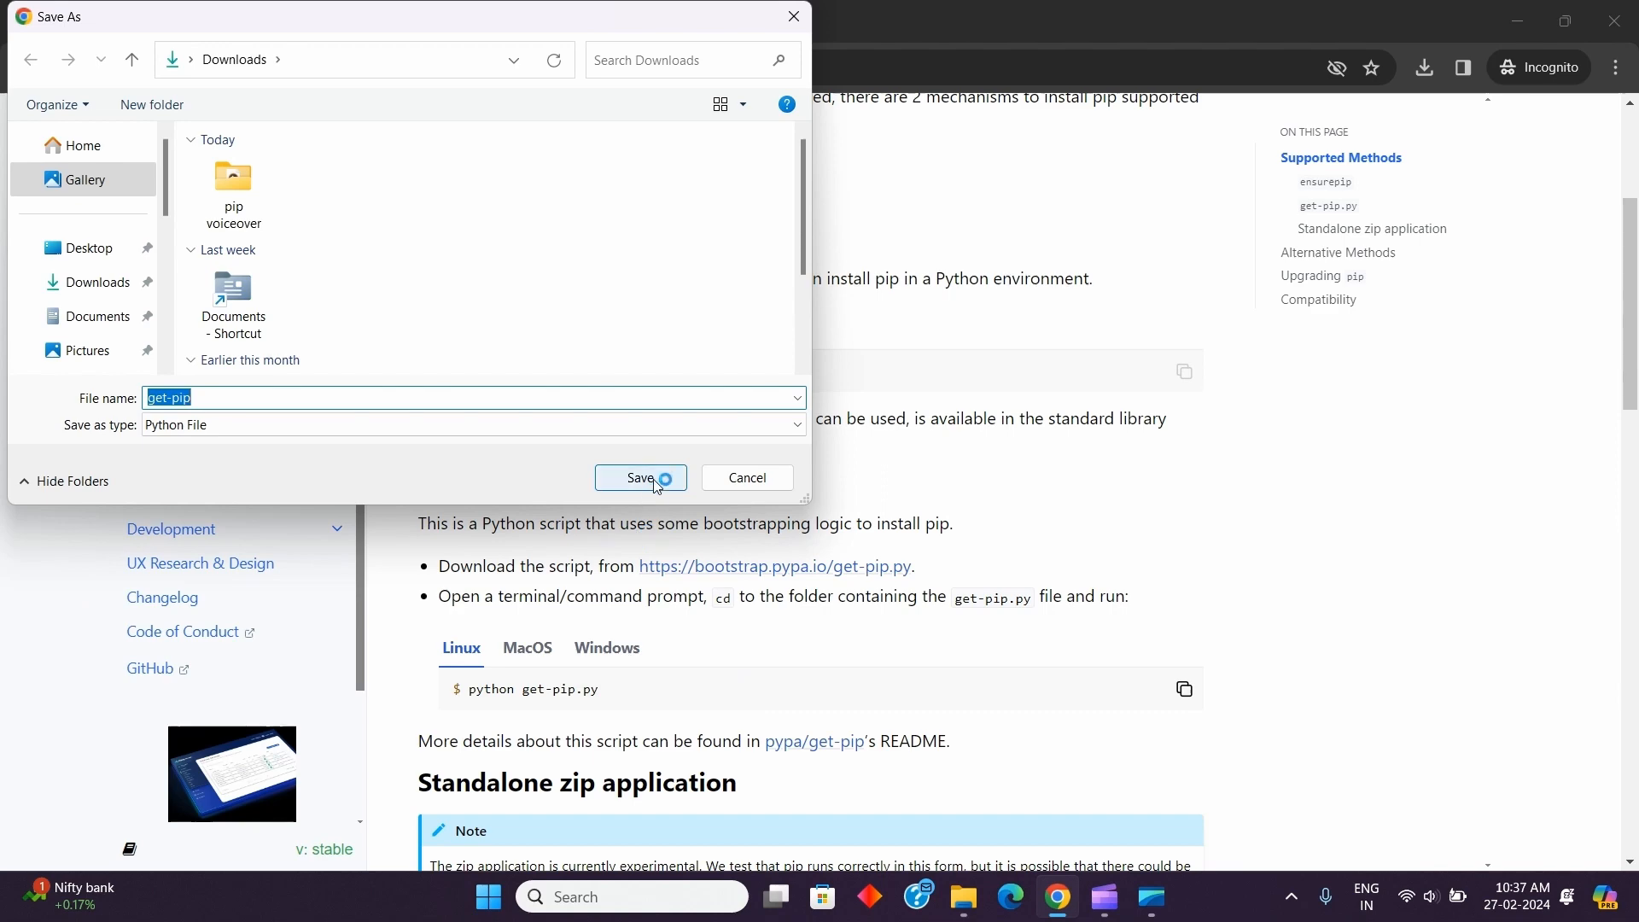
left_click(640, 478)
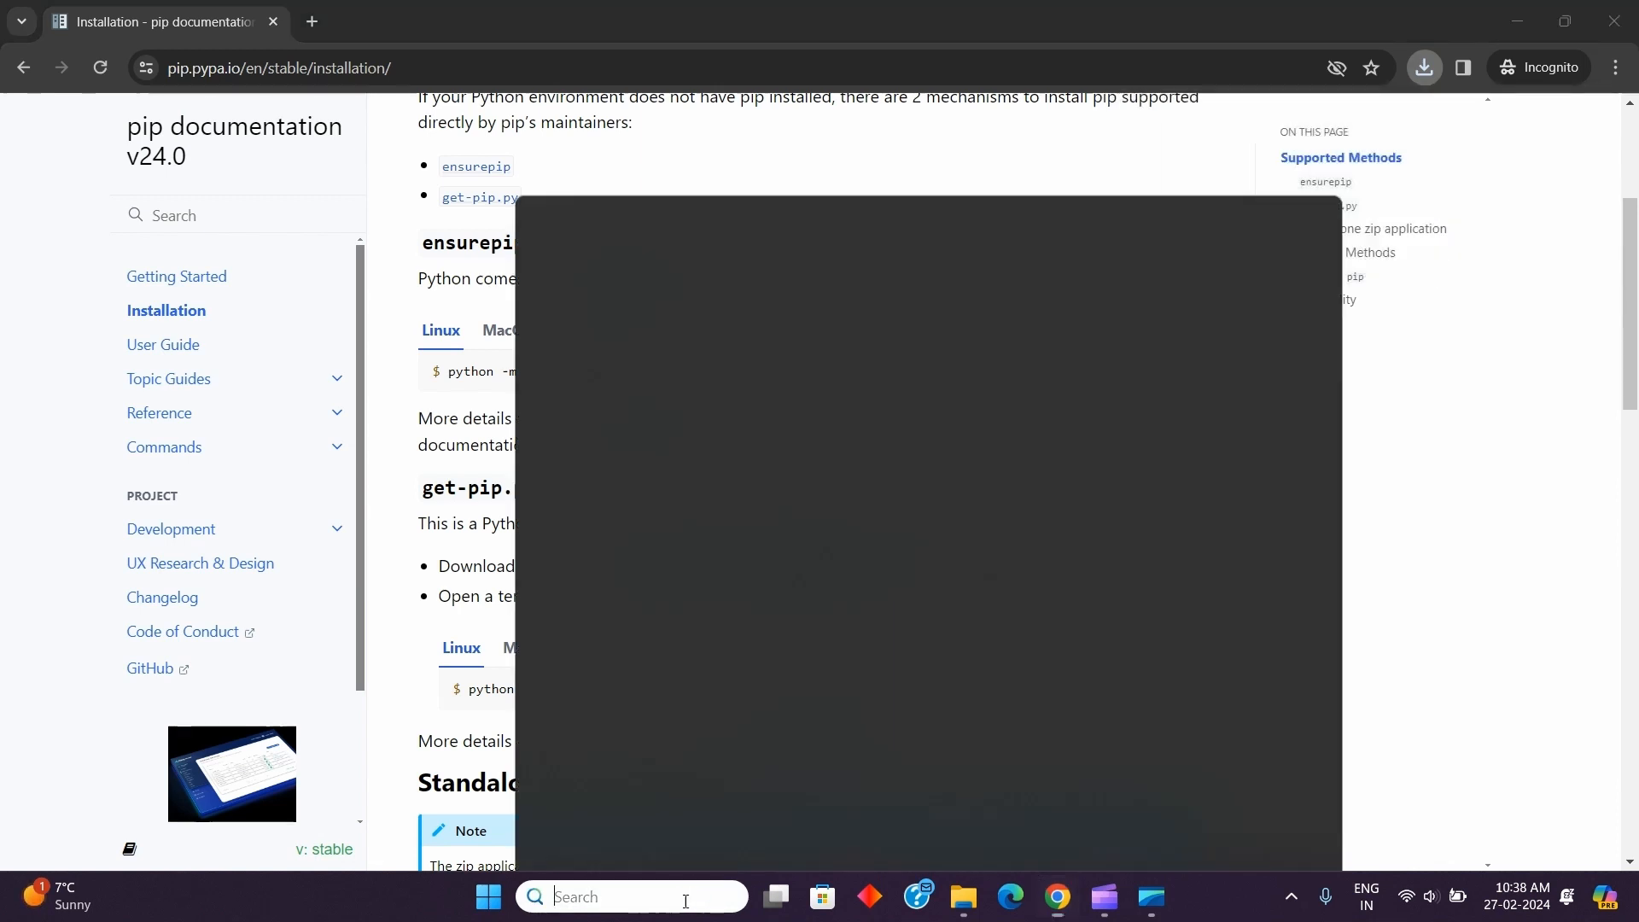
- Launch Command Prompt from the Start menu search for 'cmd'
type("cmd")
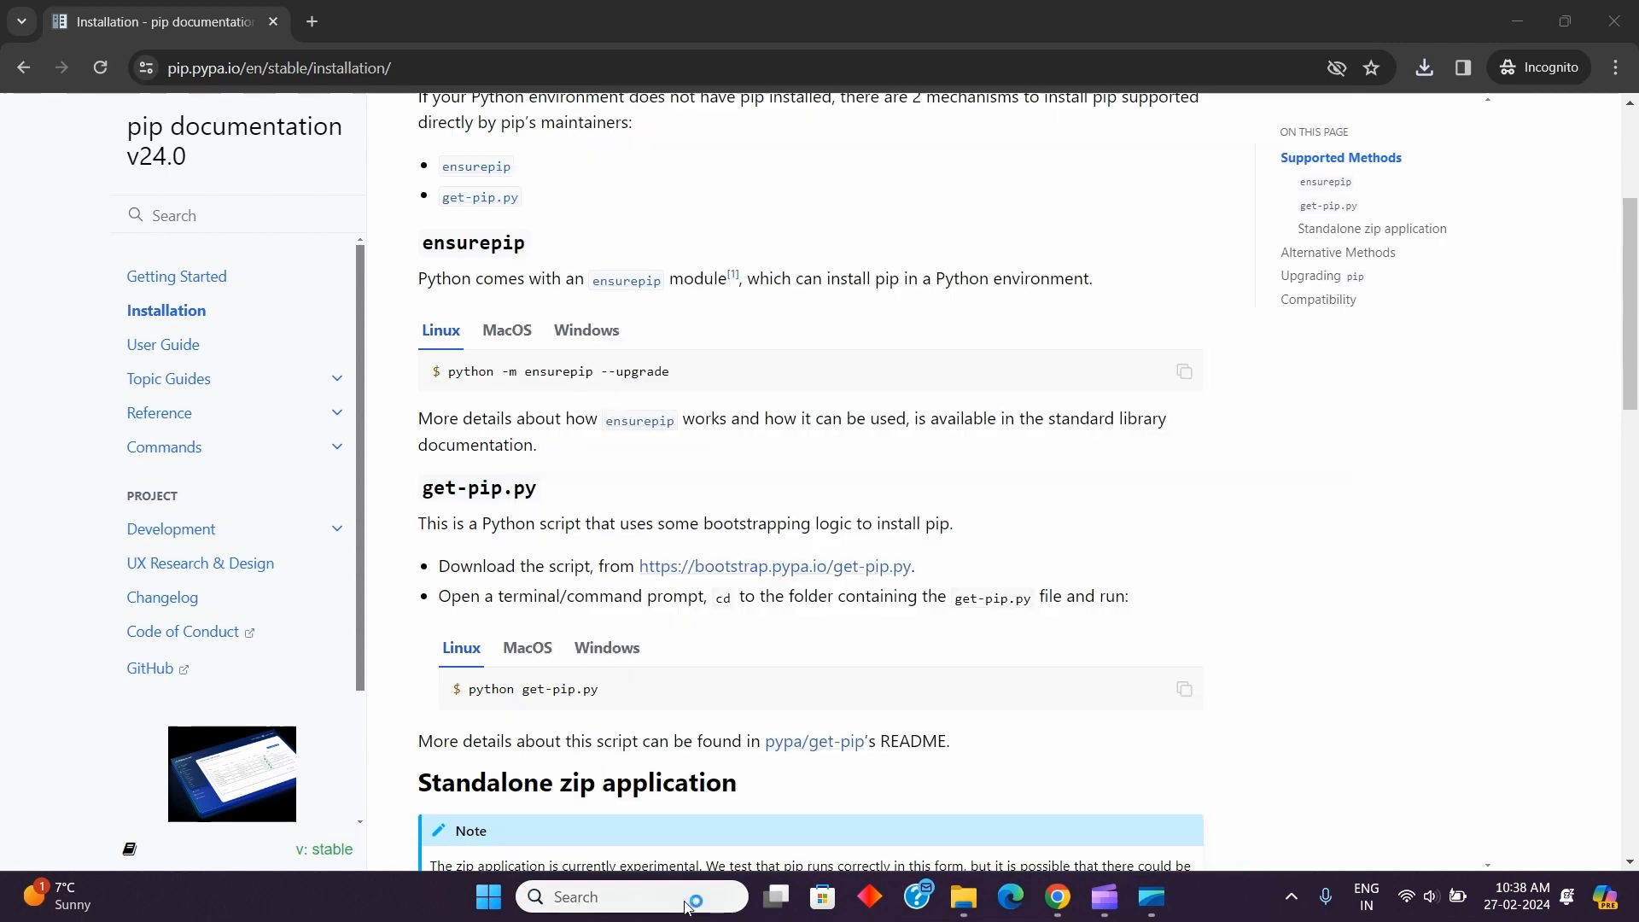
left_click(1173, 905)
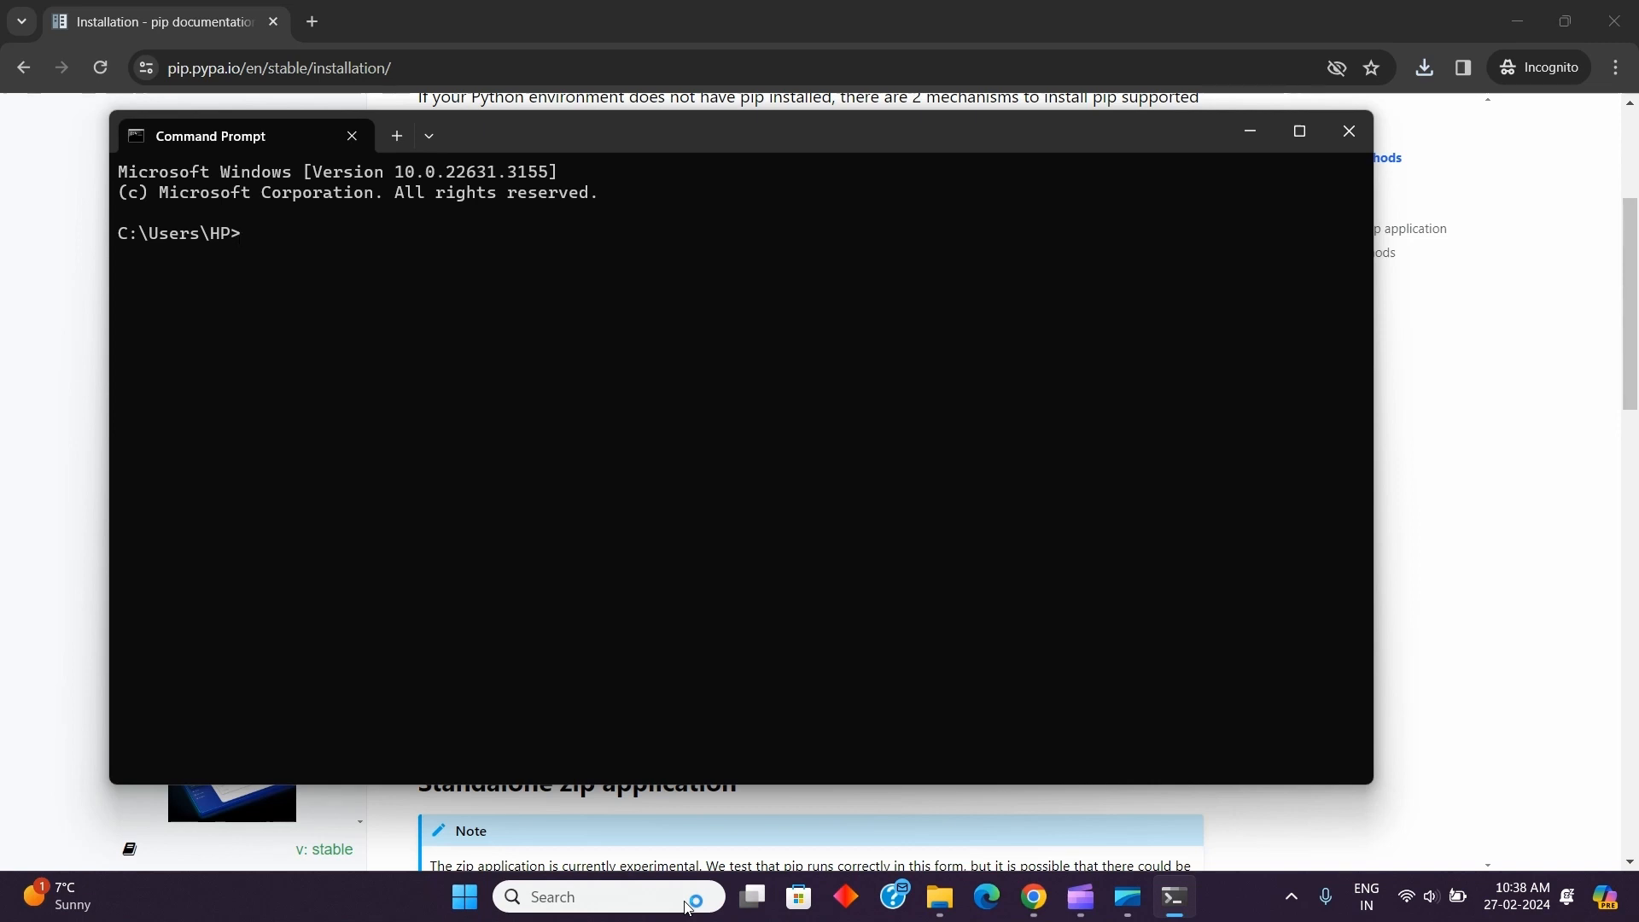
- Change directory to C:\Users\HP\Downloads and begin the python get-pip command
type("cd C")
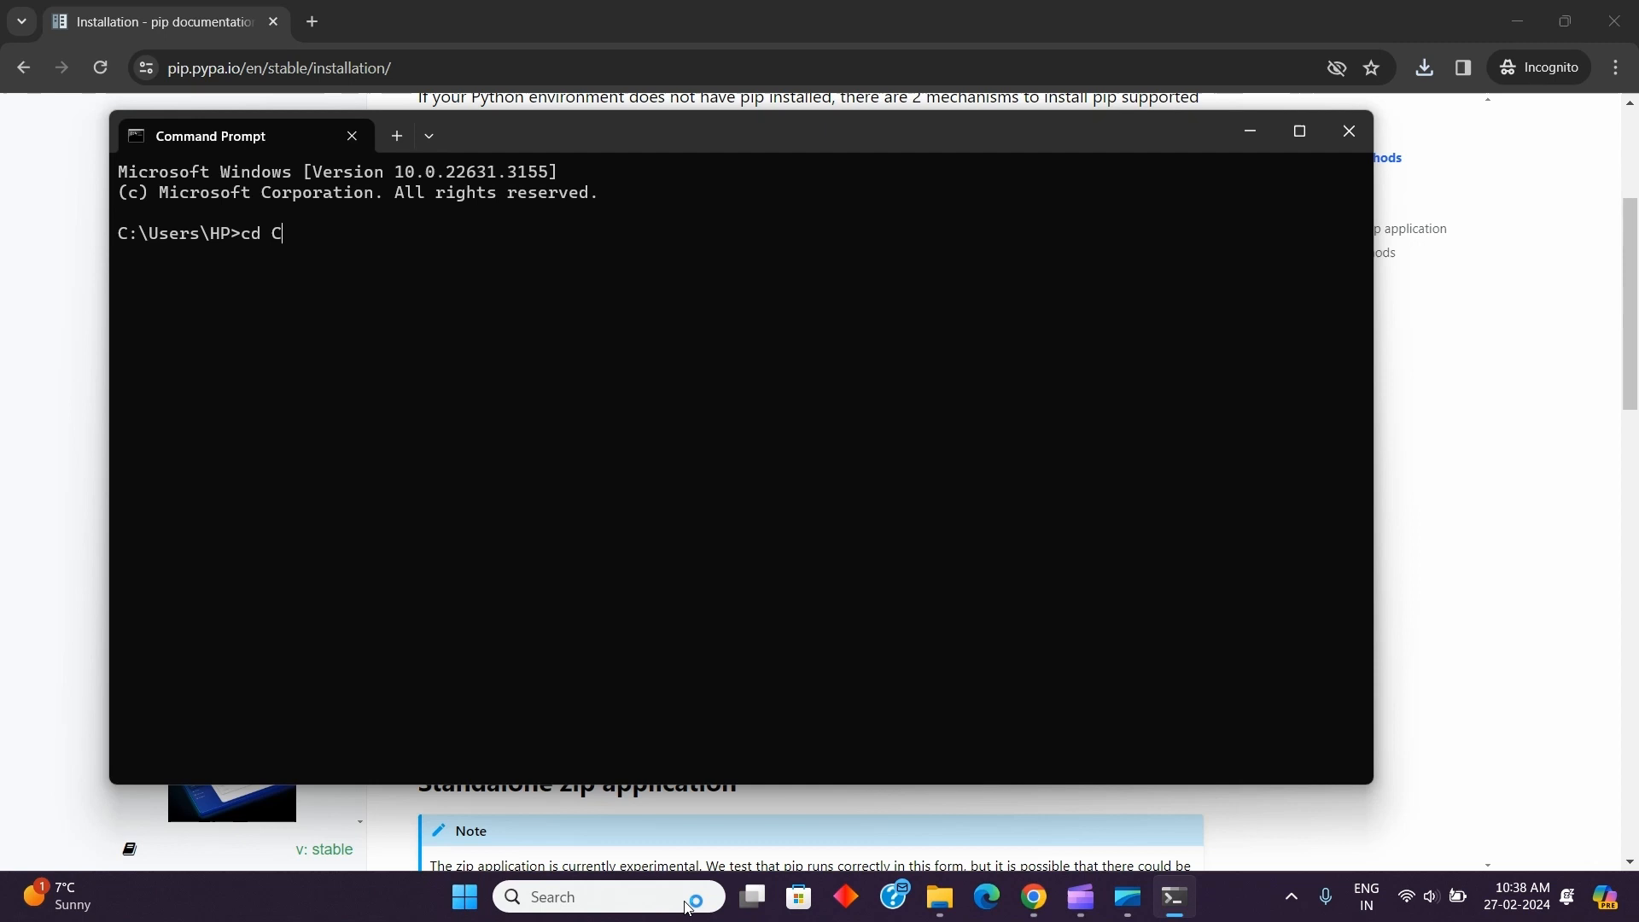
type(":\\User")
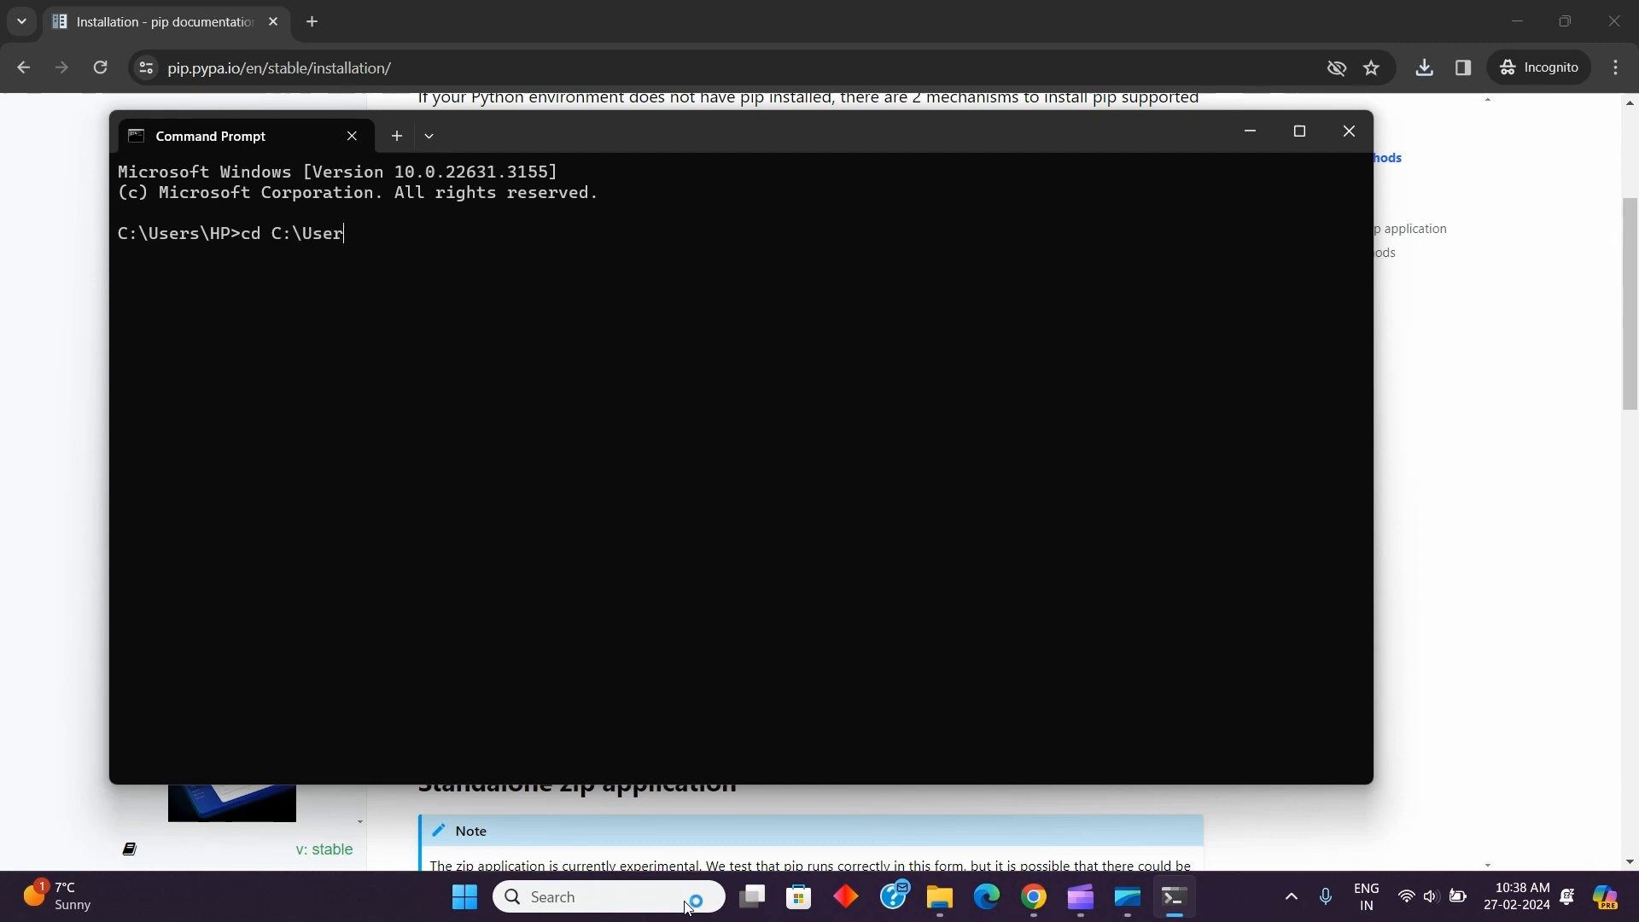
type("s\\HP")
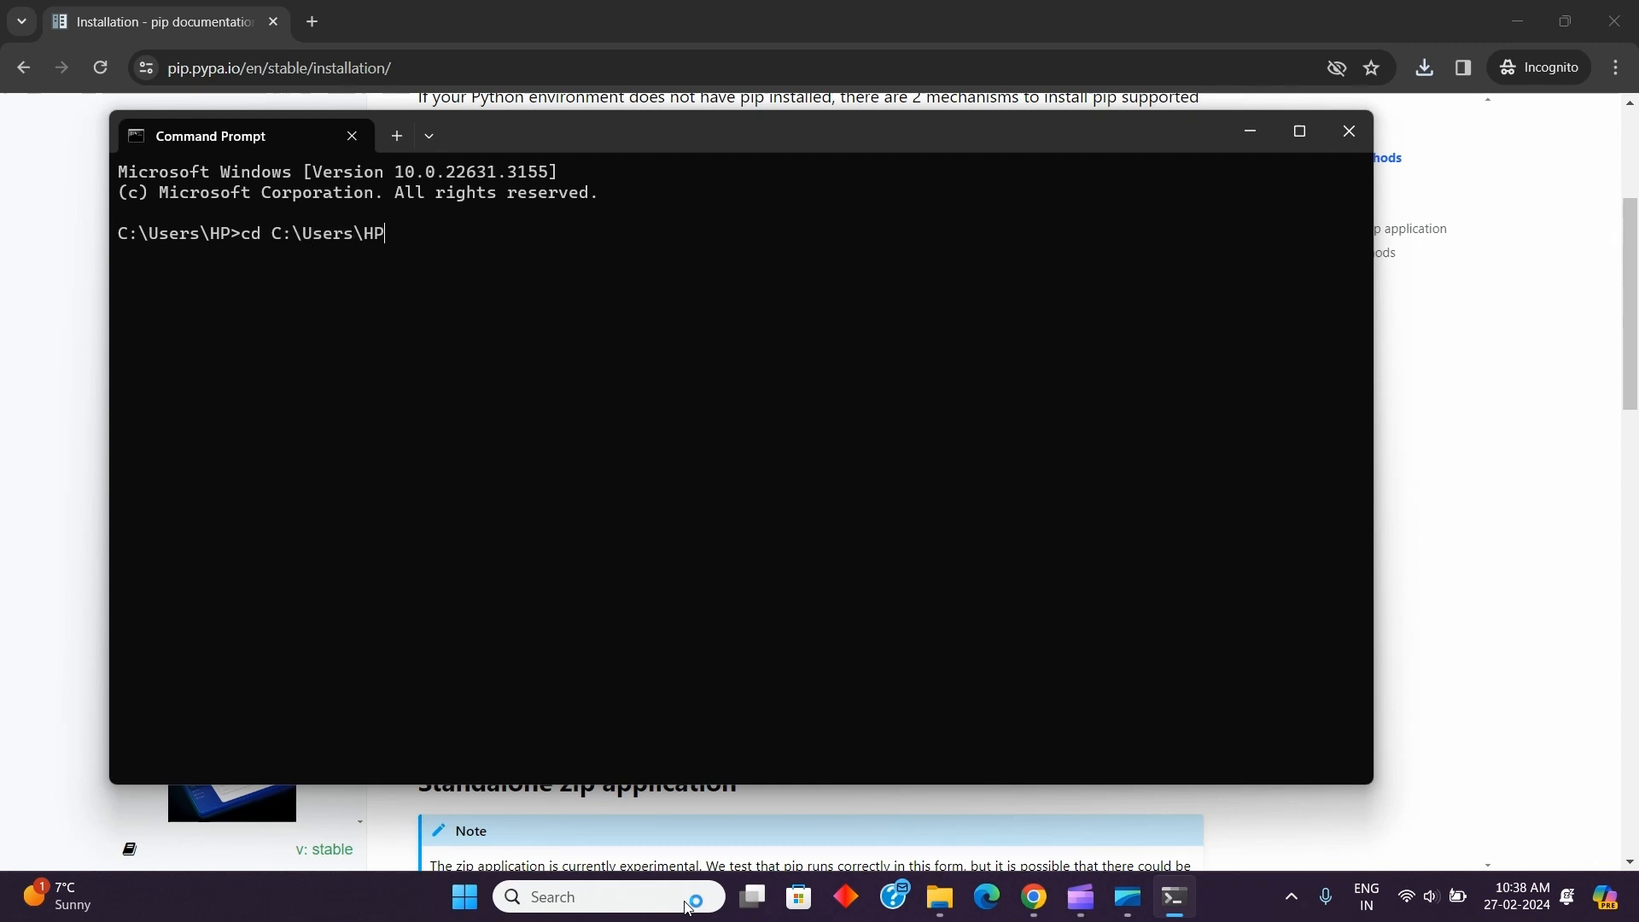
type("\\Downloads")
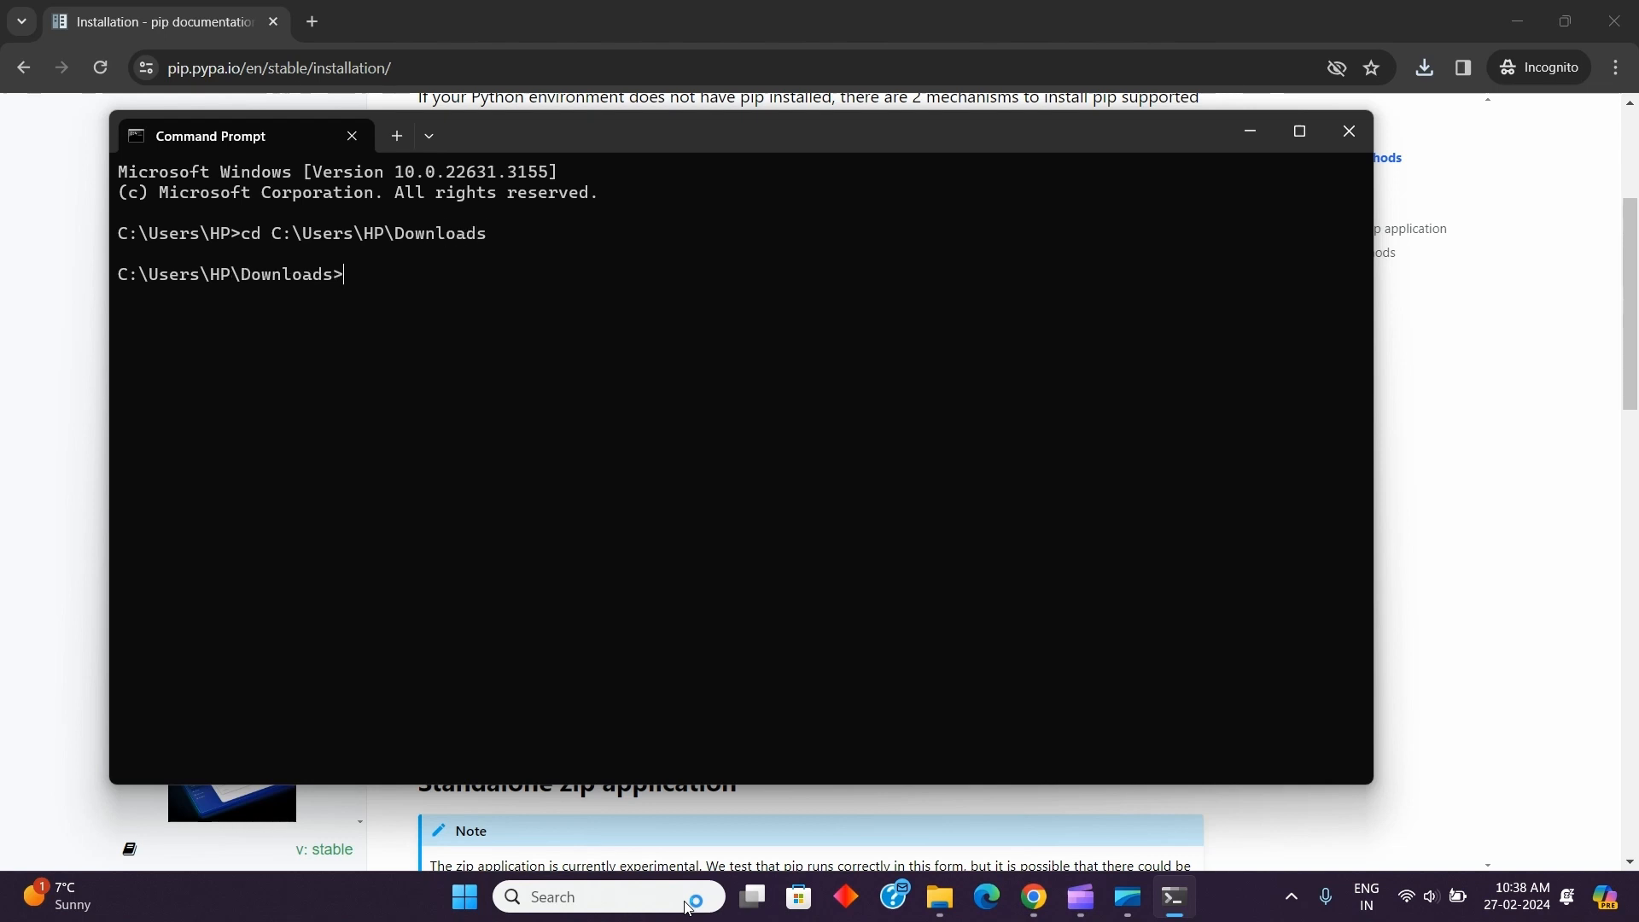
type("python get")
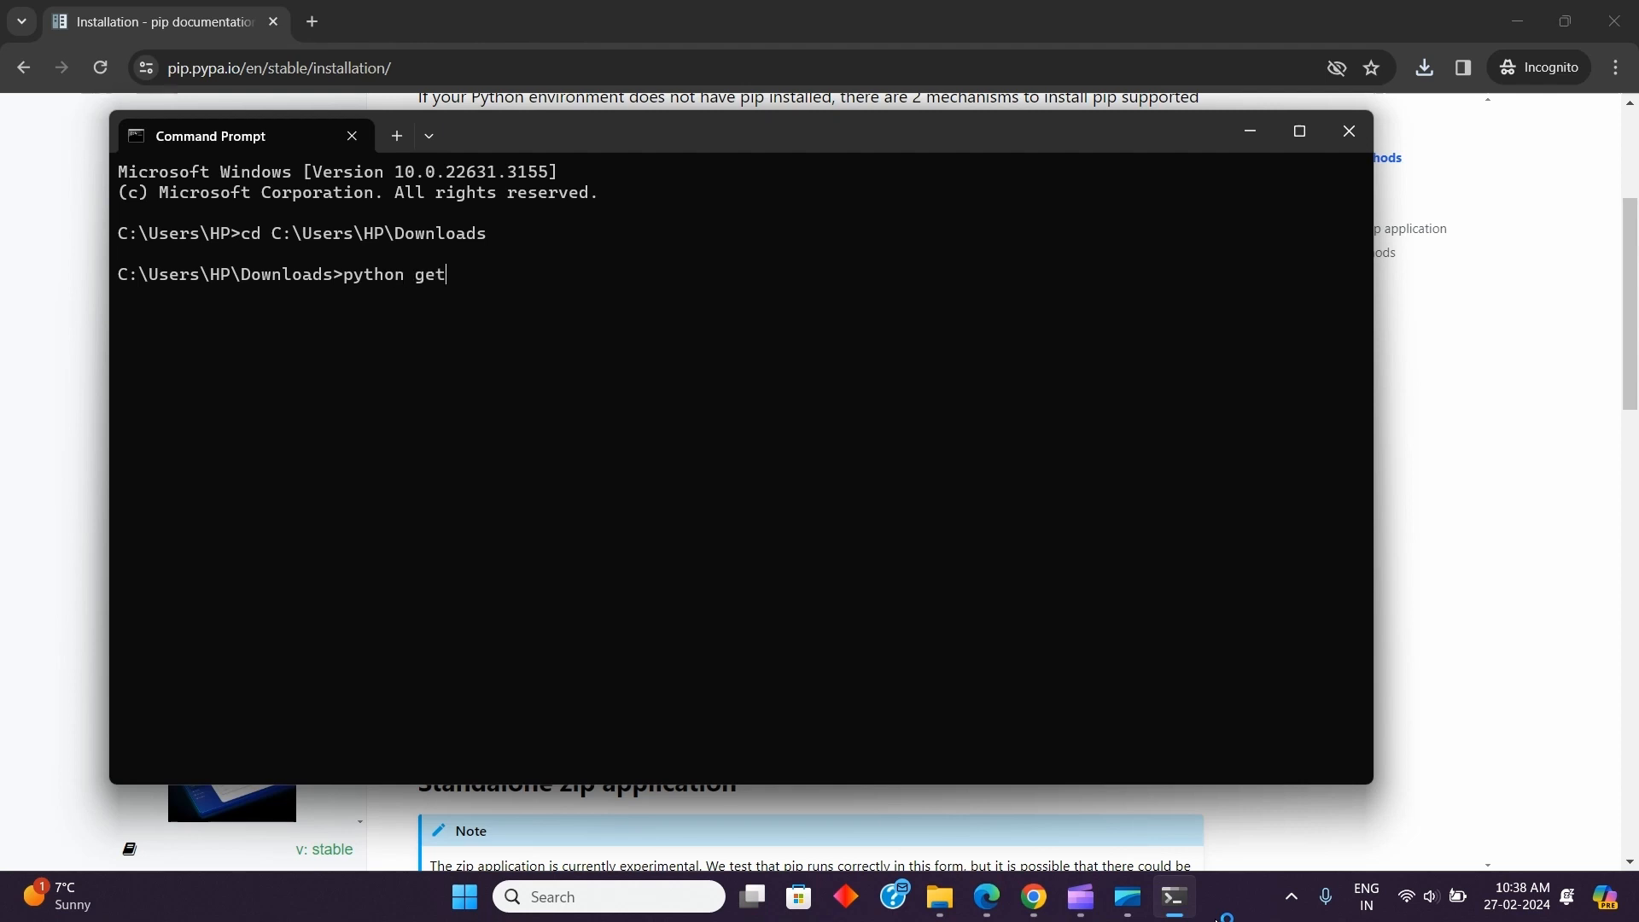
- Run 'python get-pip.py' to install pip 24.0 with setuptools and wheel, then search 'cmd' again
type("-pip.py")
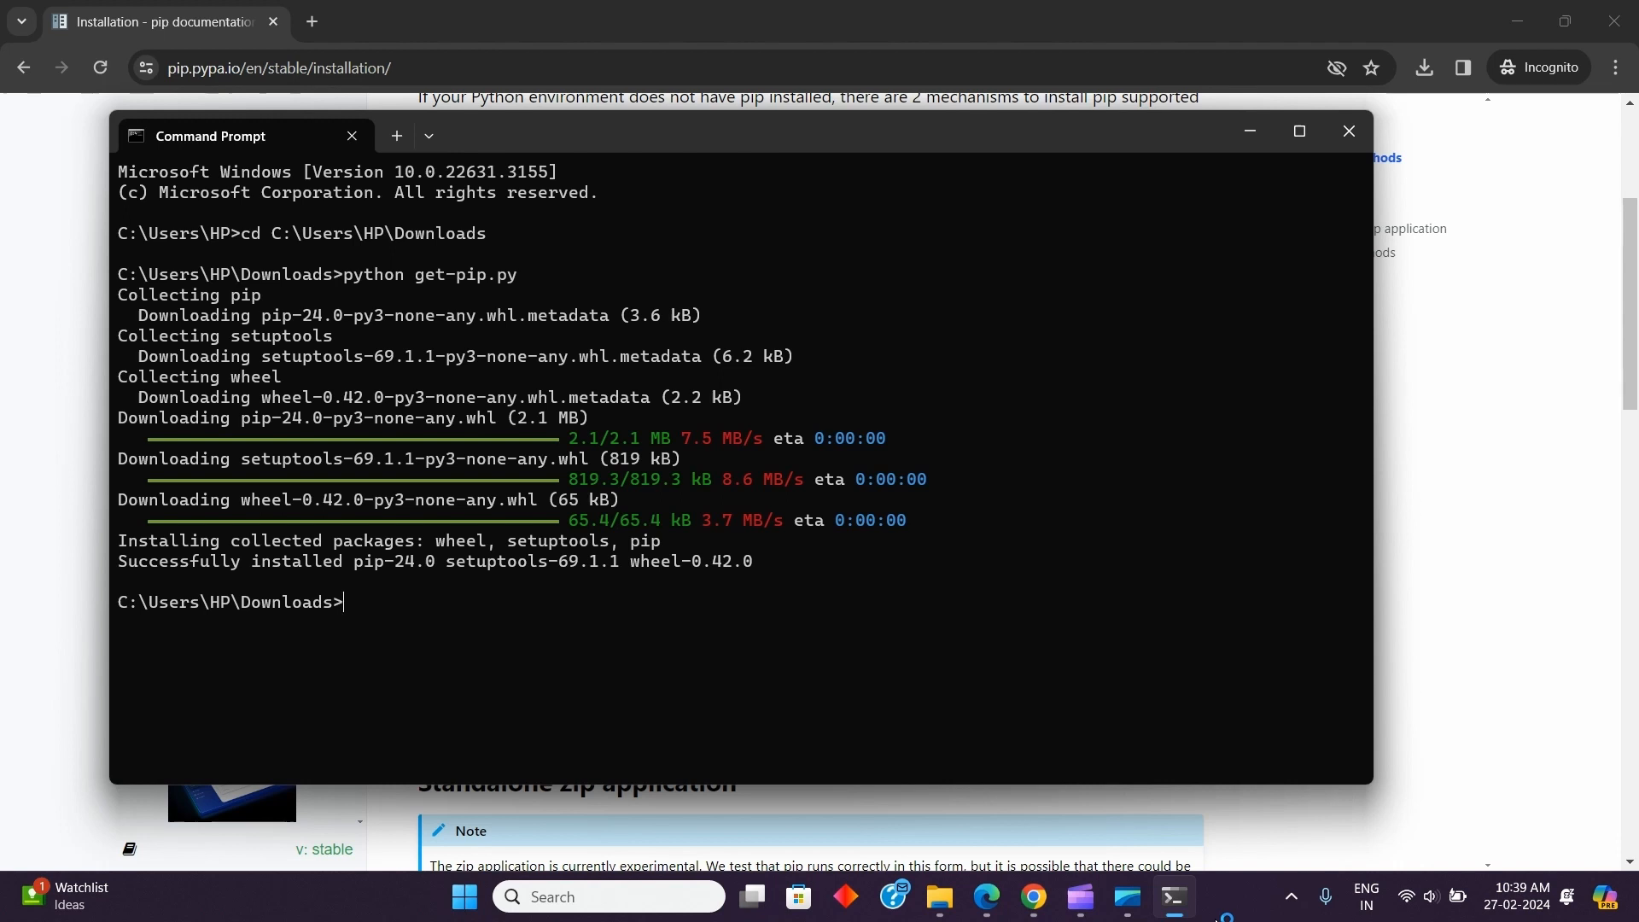
type("cmd")
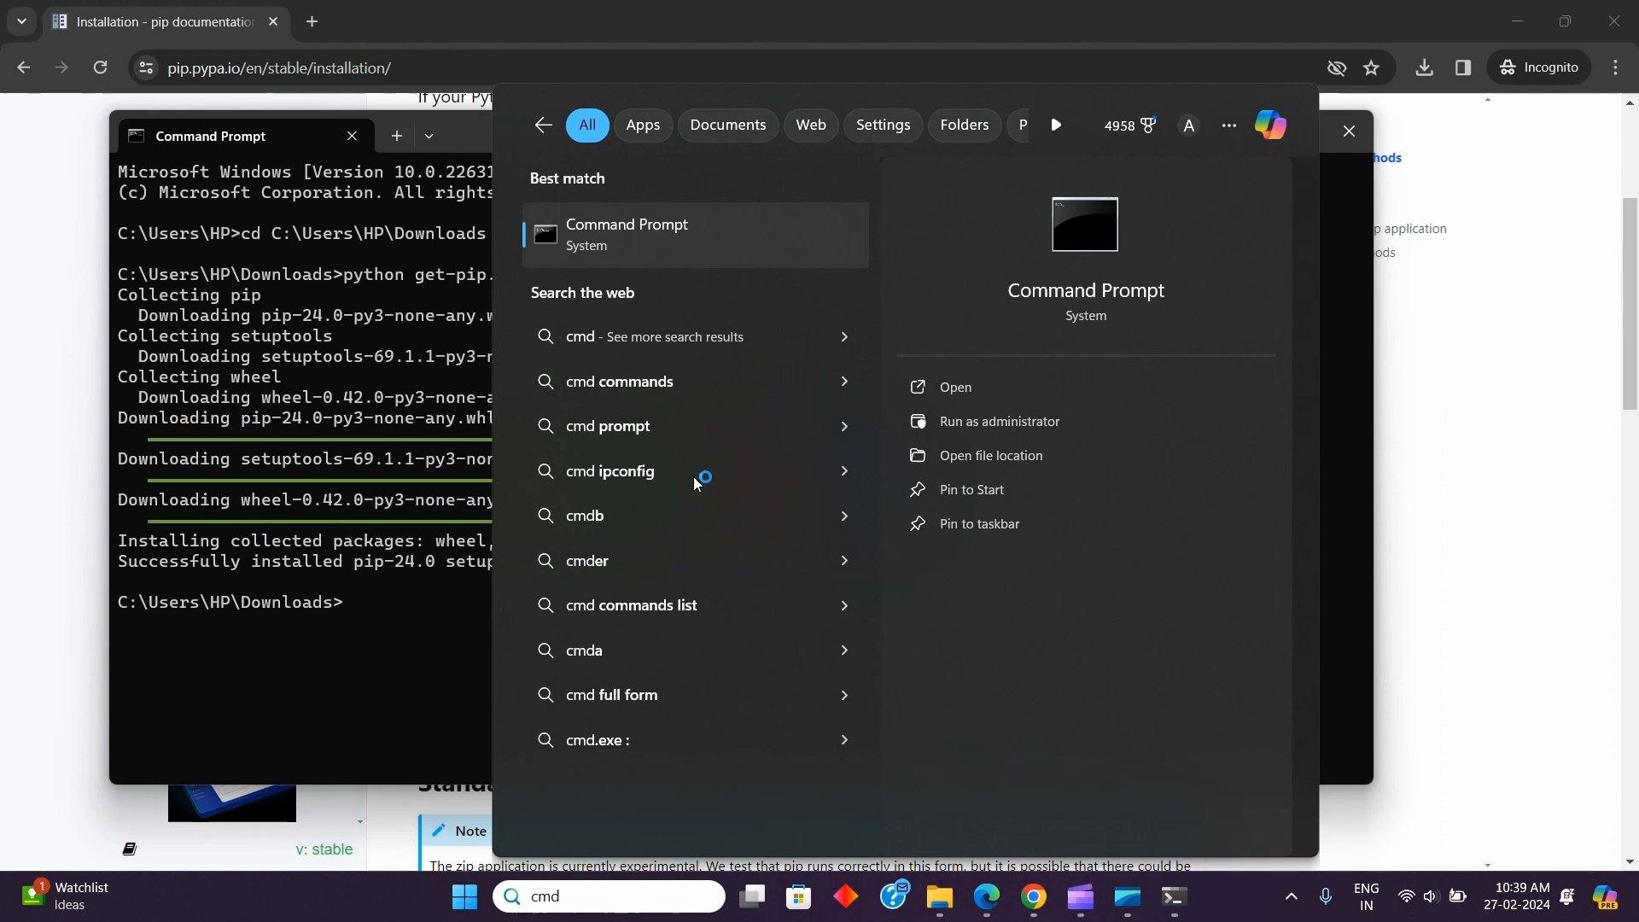
- In a fresh Command Prompt window, enter 'pip --version' to check the installed pip
left_click(952, 388)
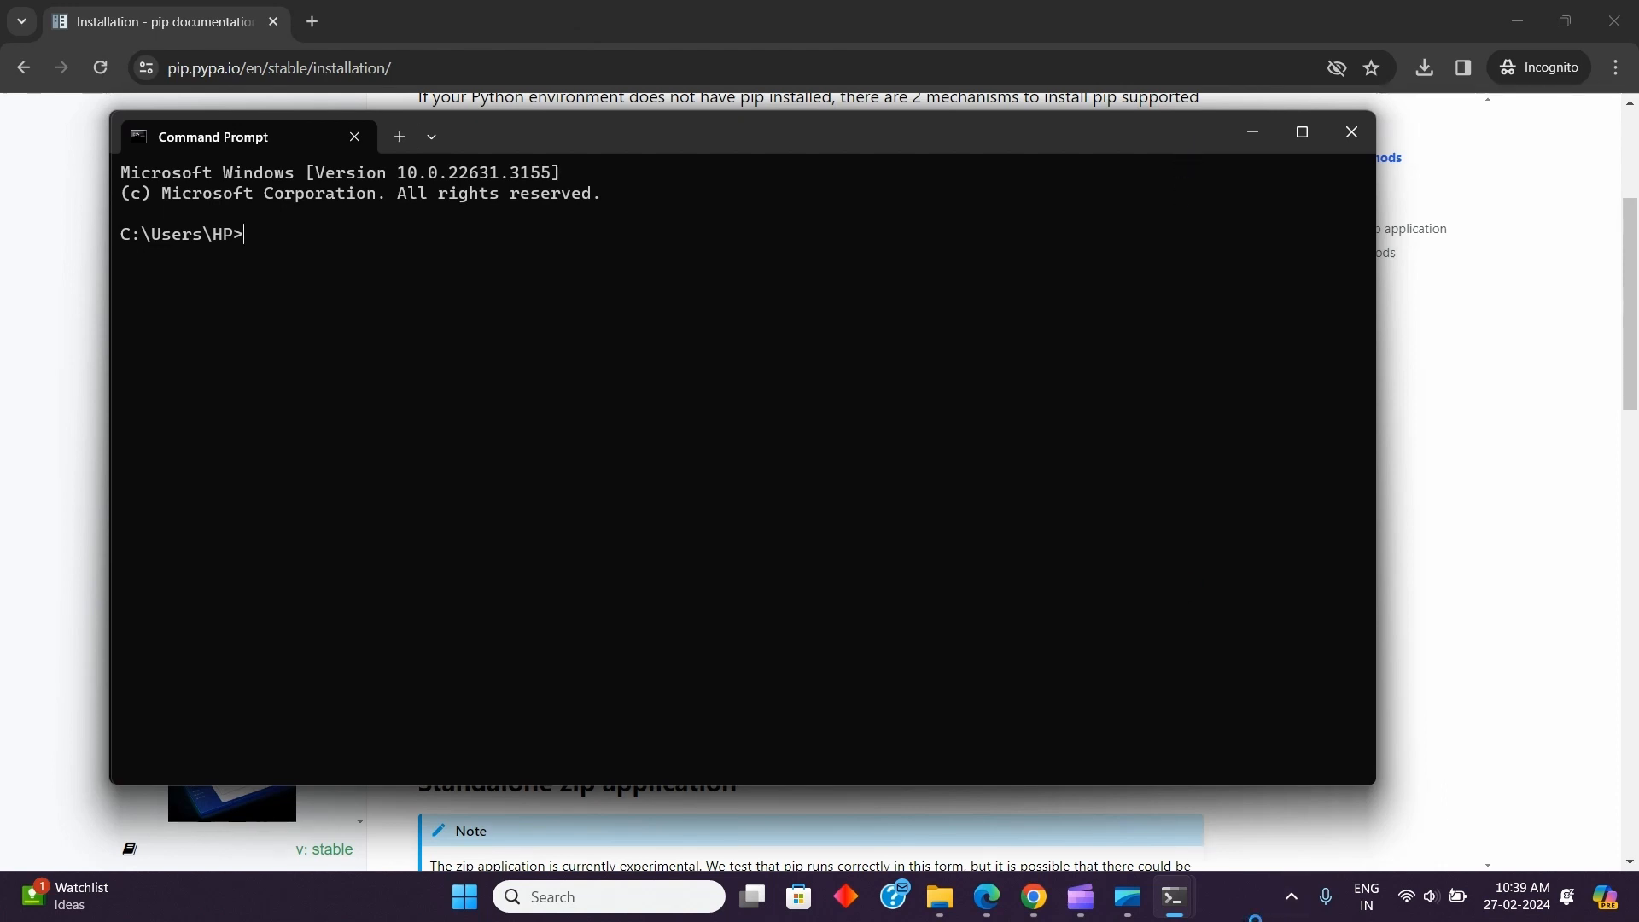
type("pip")
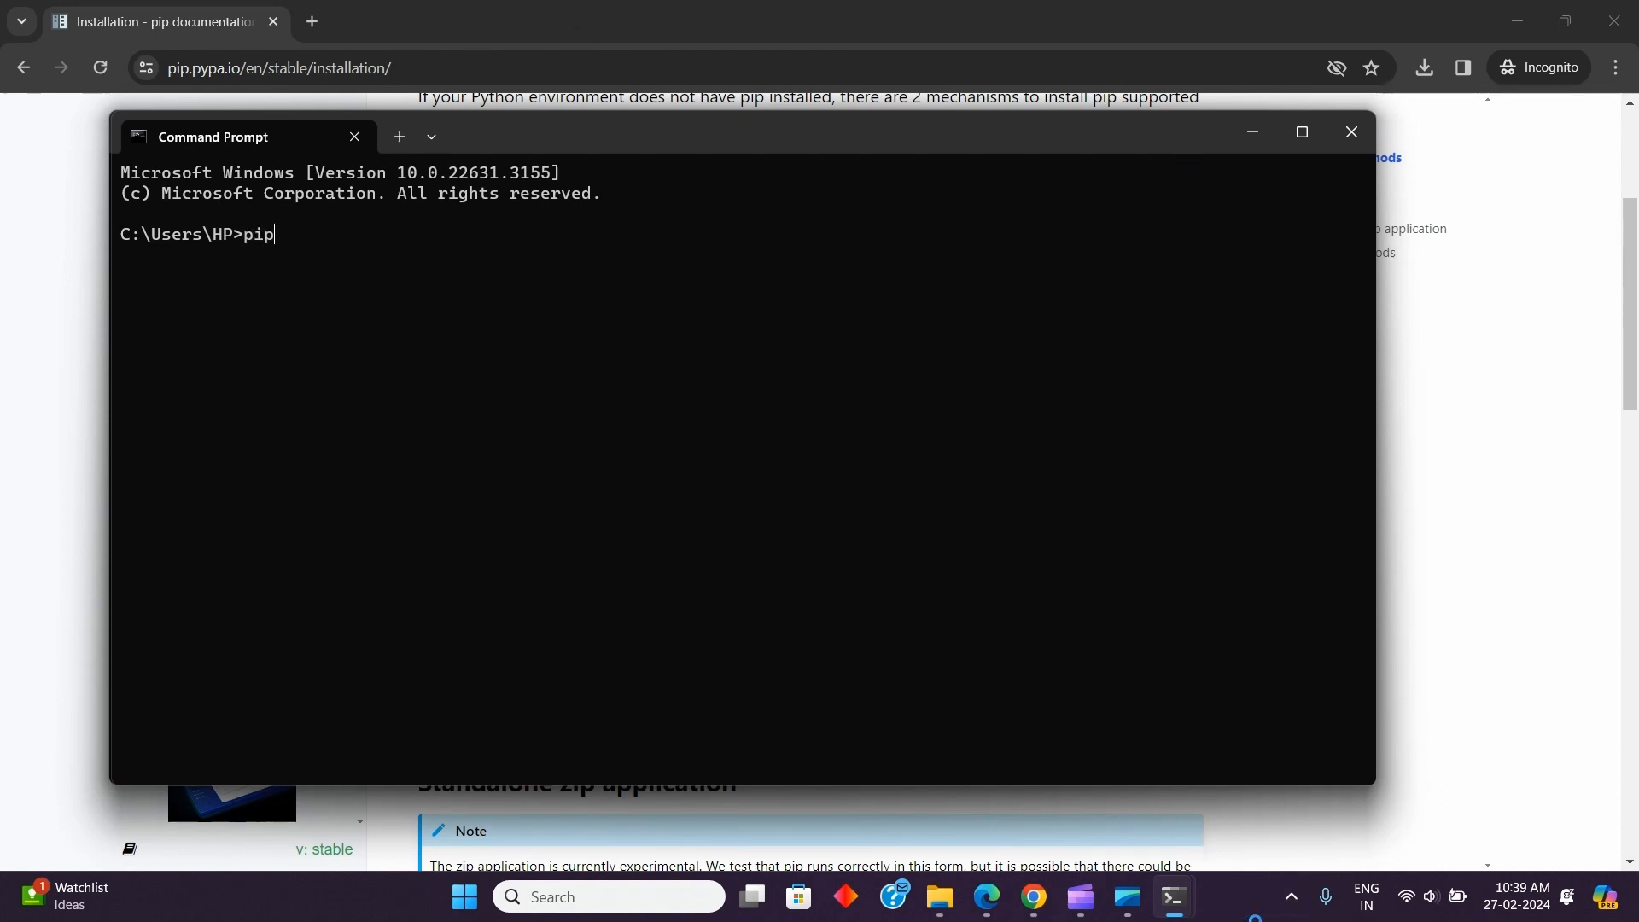
type("--")
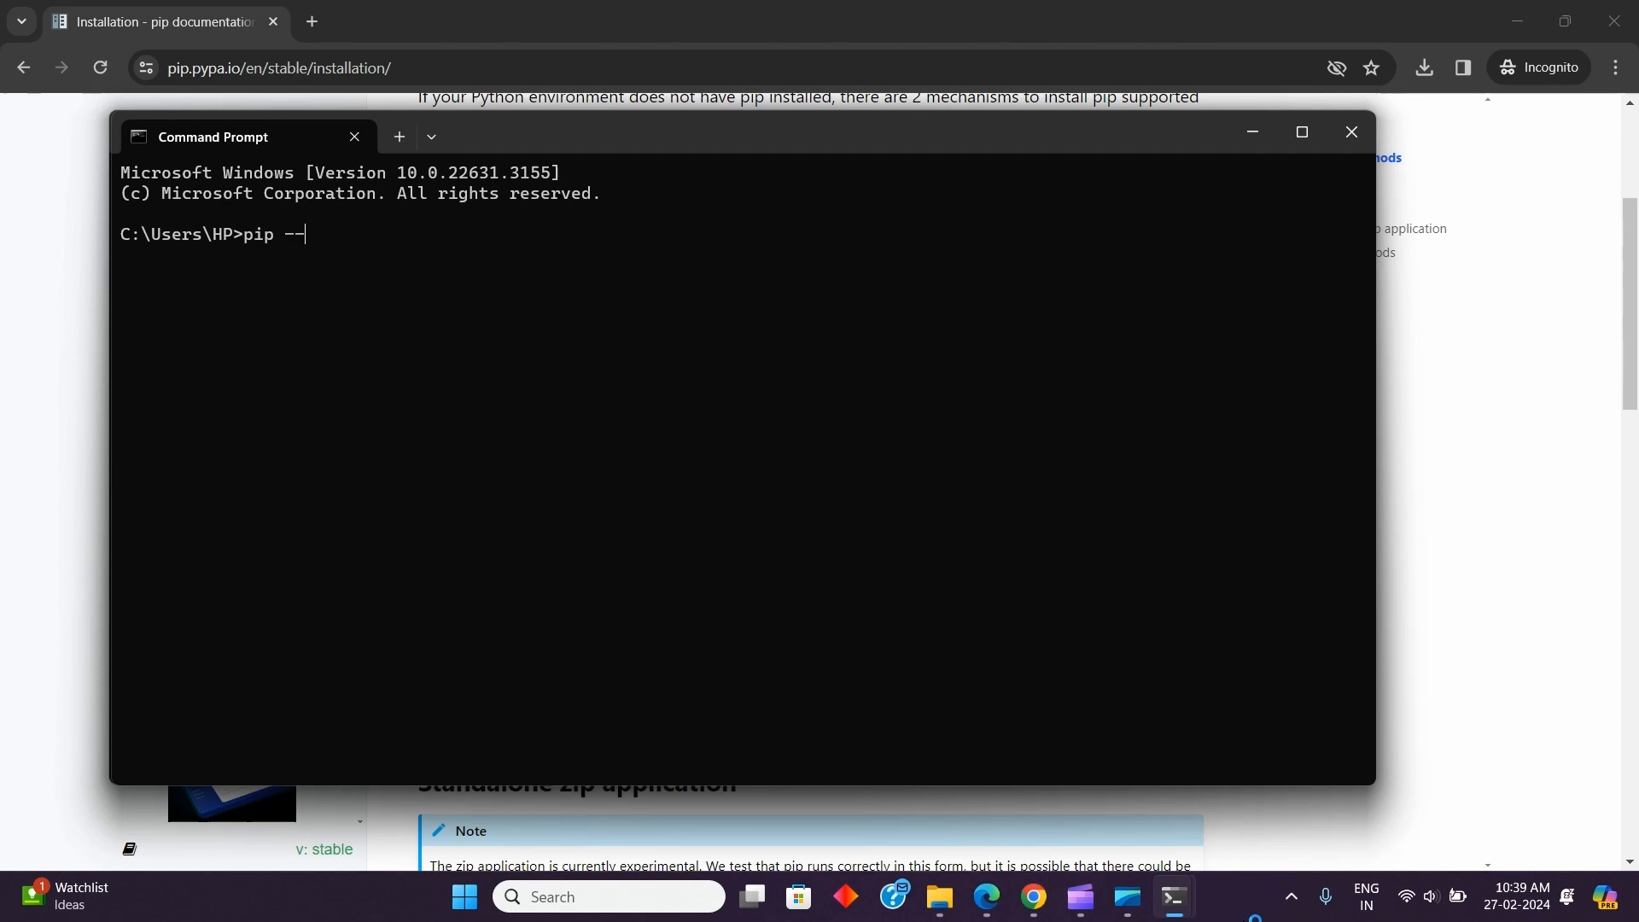
type("versio")
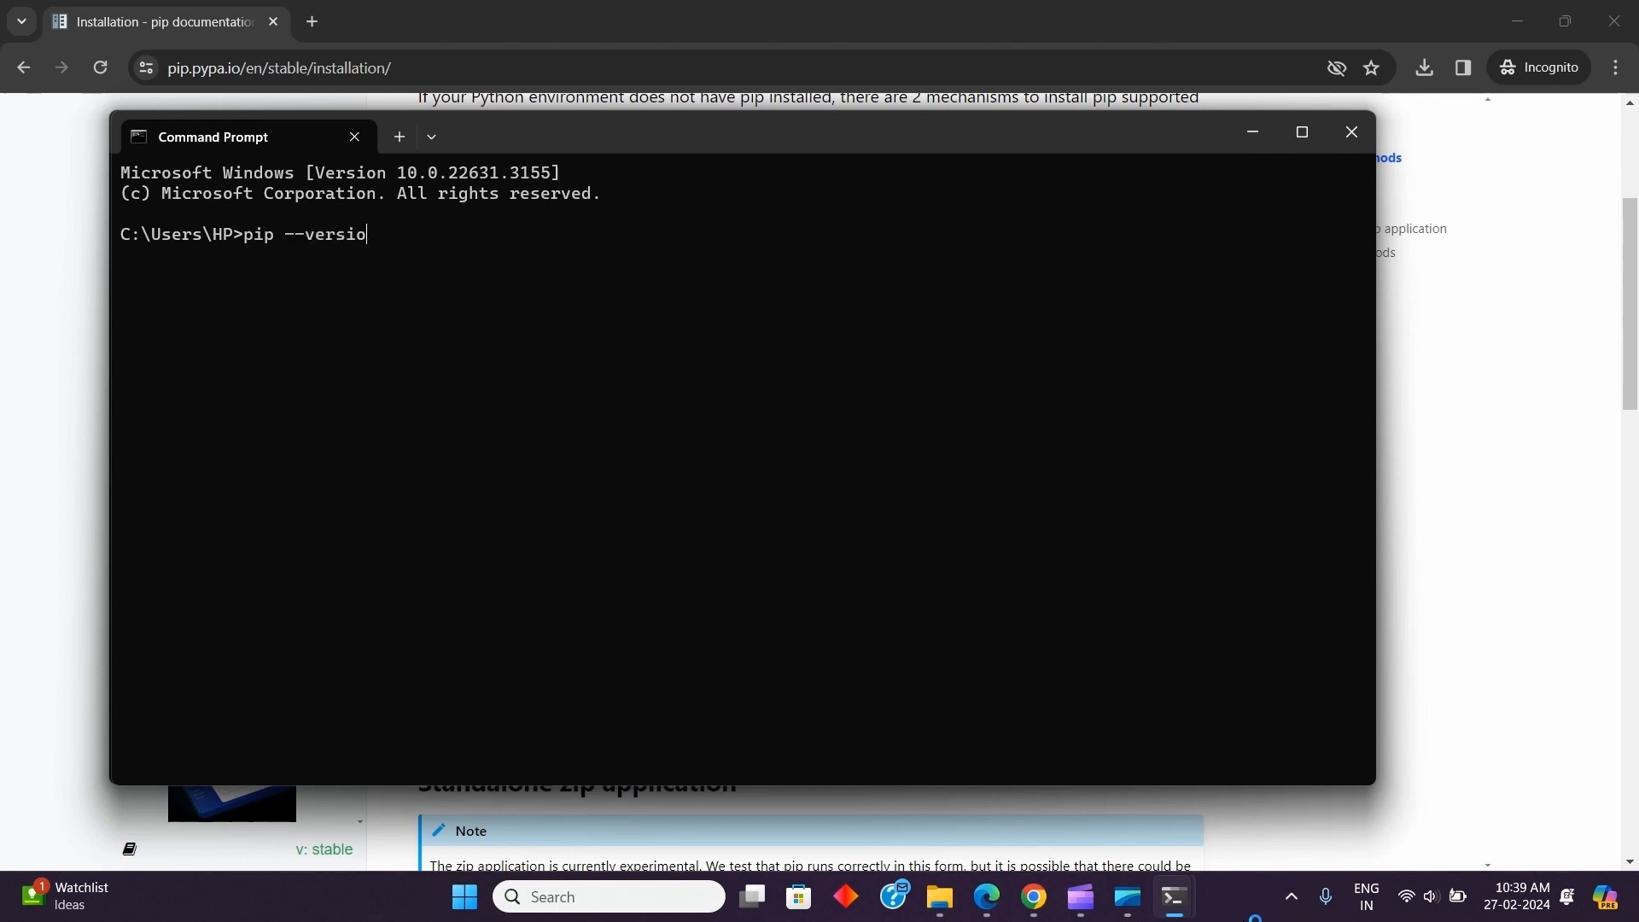